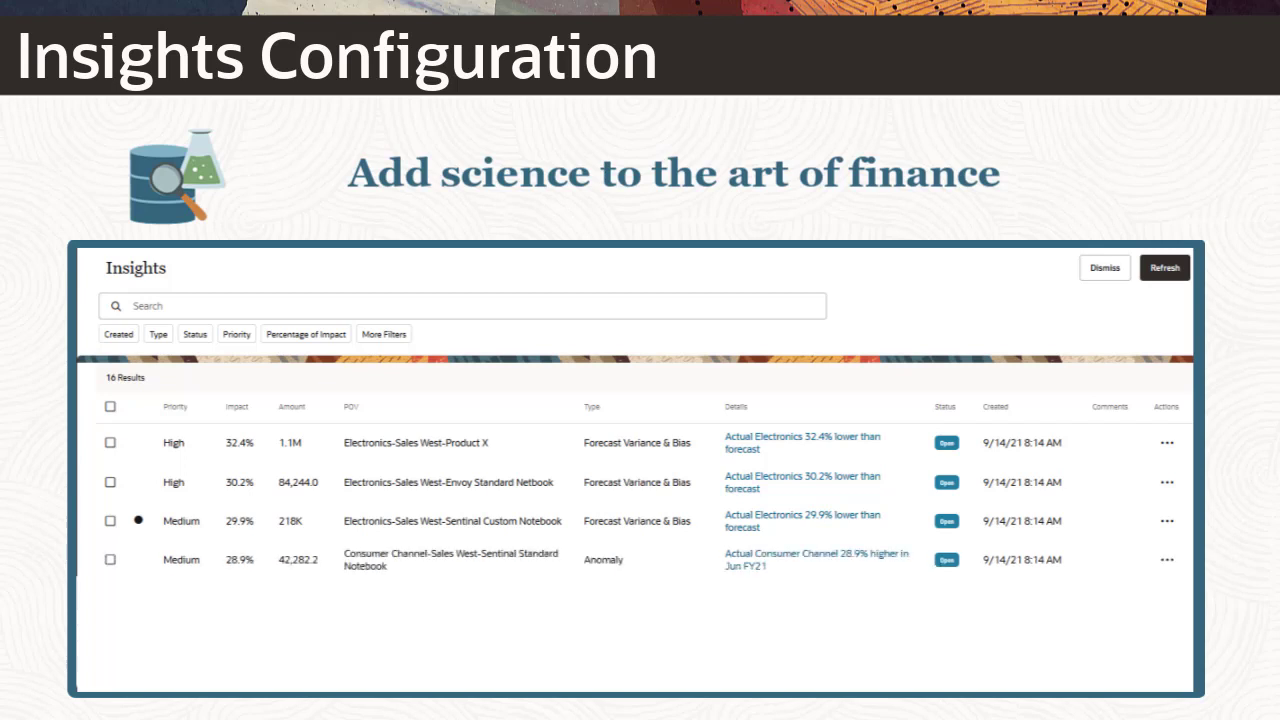
- Scroll the IPM configuration list to view the Revenue Analysis for Sales West insight
scroll(down, 3)
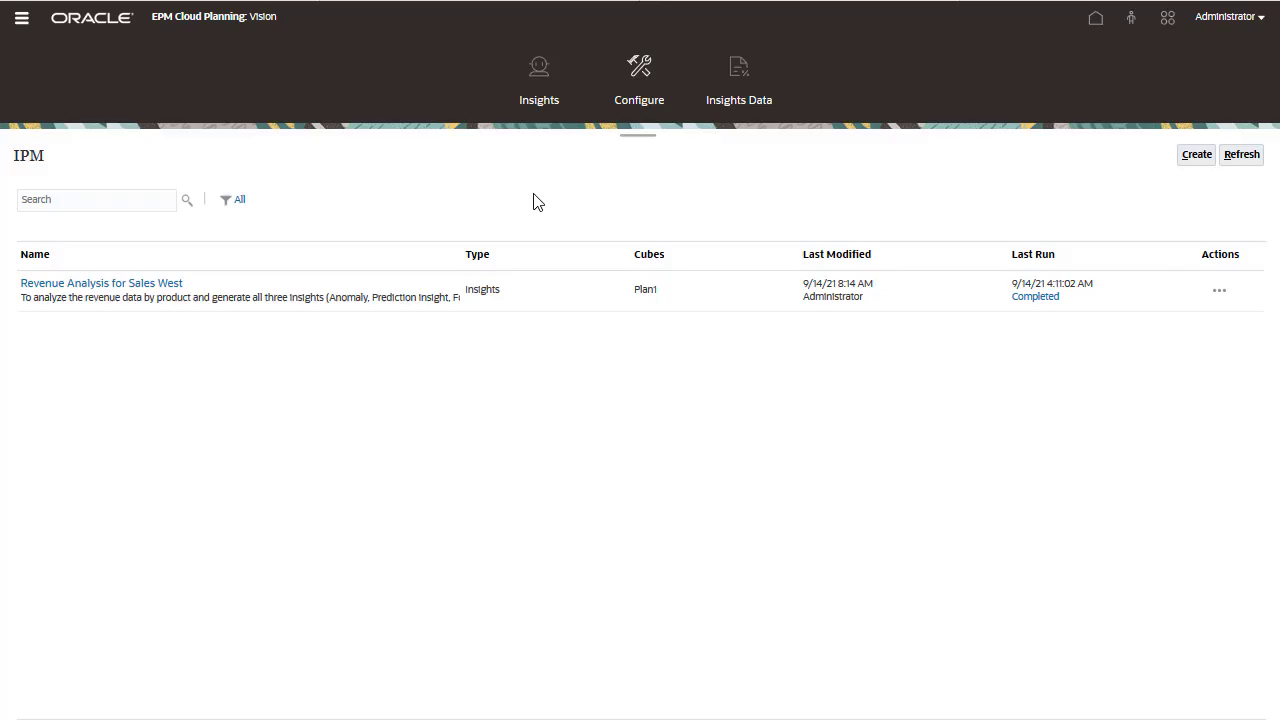
- Create the International Sales insight with Forecast Variance & Bias and Prediction Insights enabled
click(1196, 154)
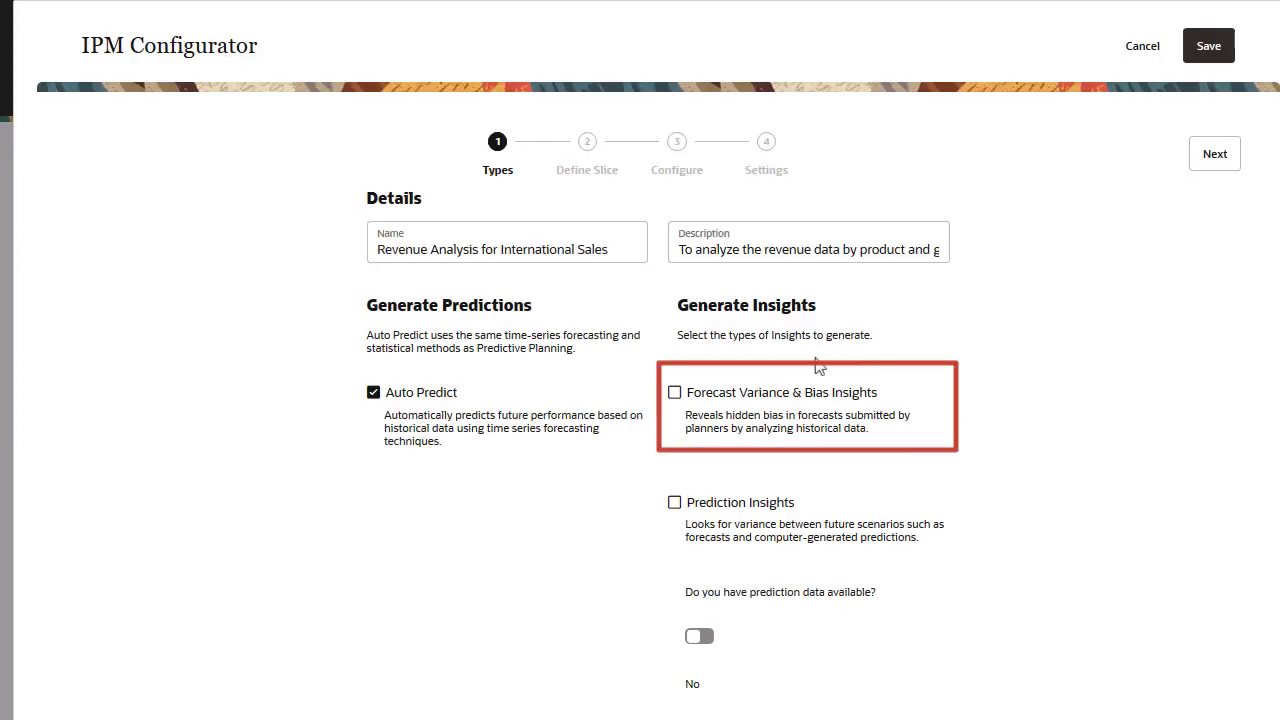
click(674, 392)
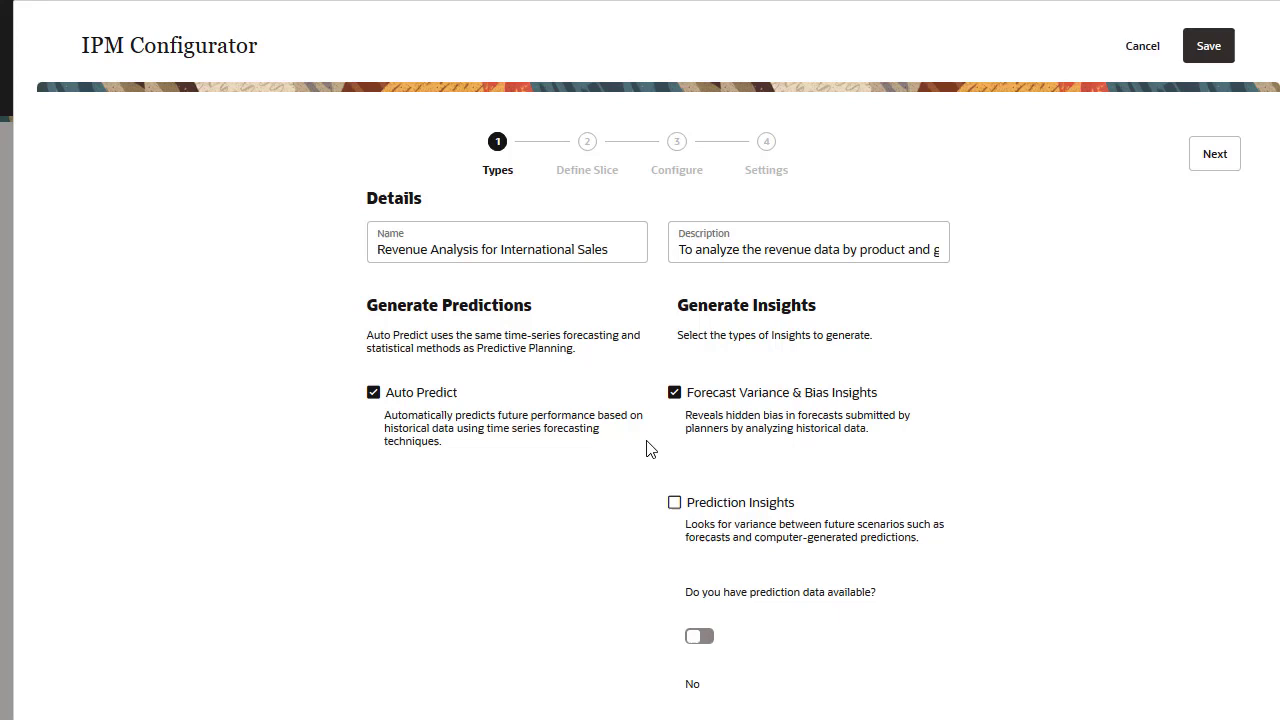
click(674, 502)
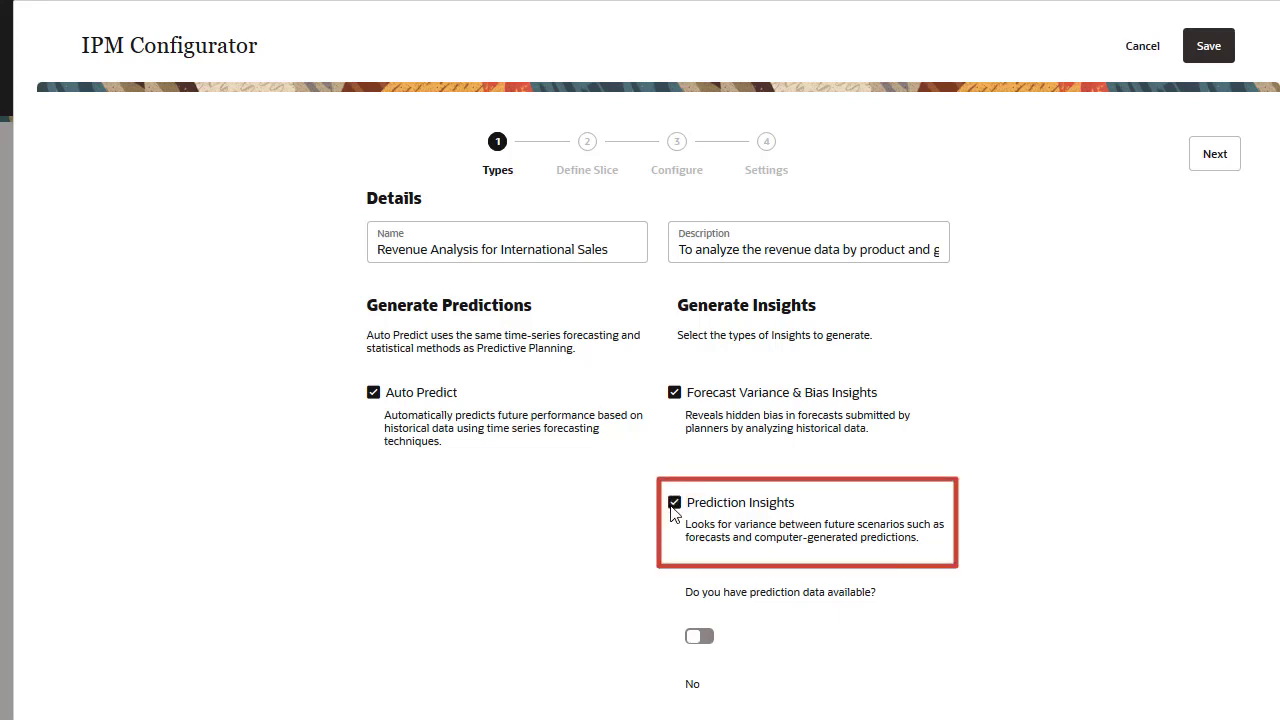
mouse_move(640, 538)
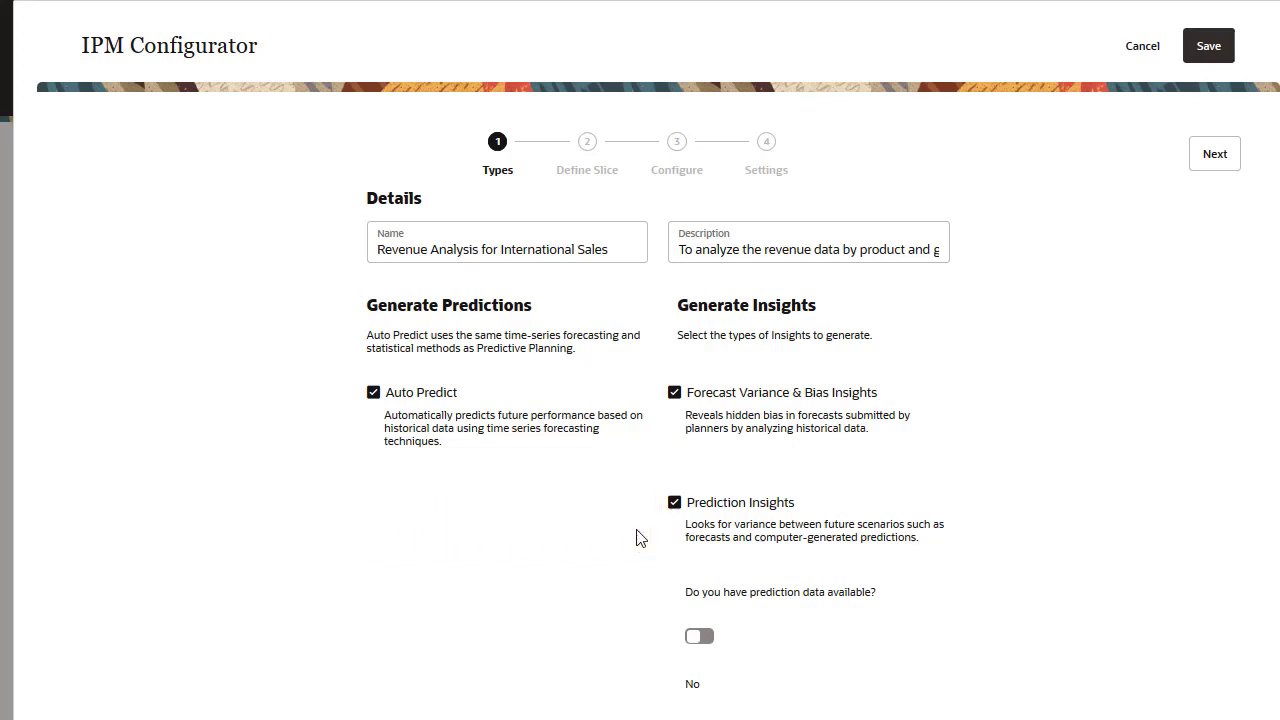
scroll(down, 3)
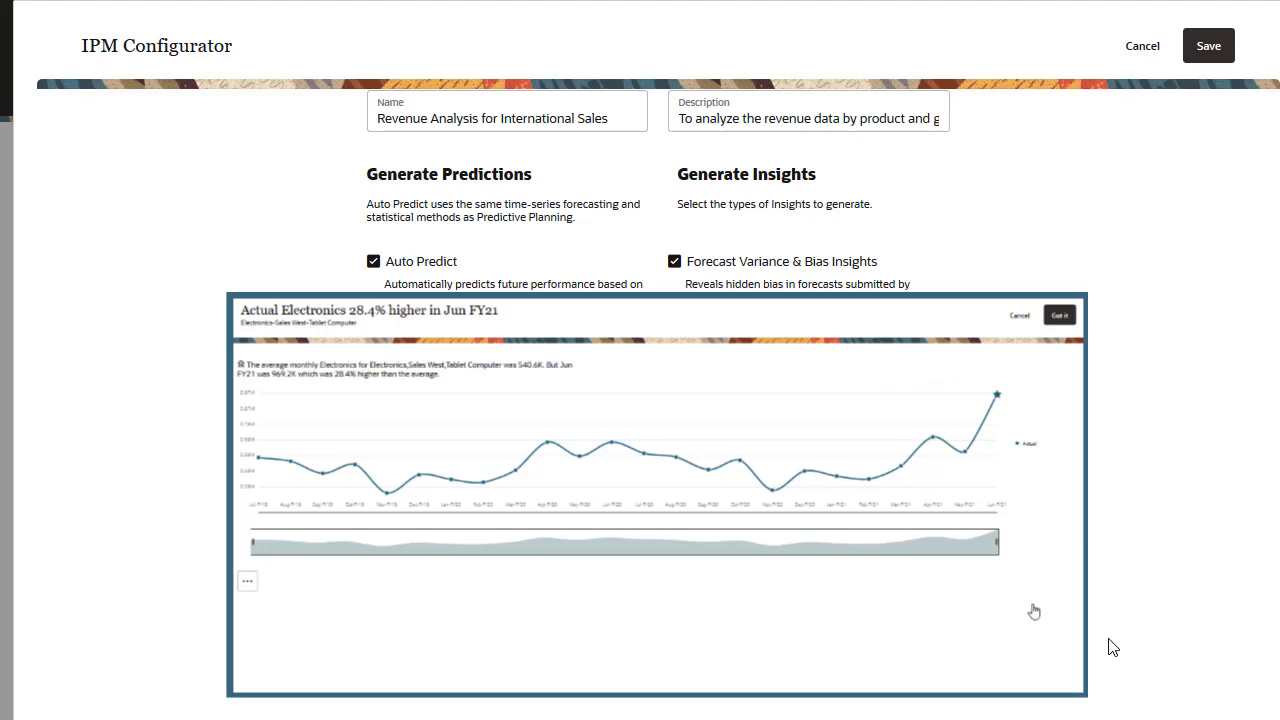
click(1059, 314)
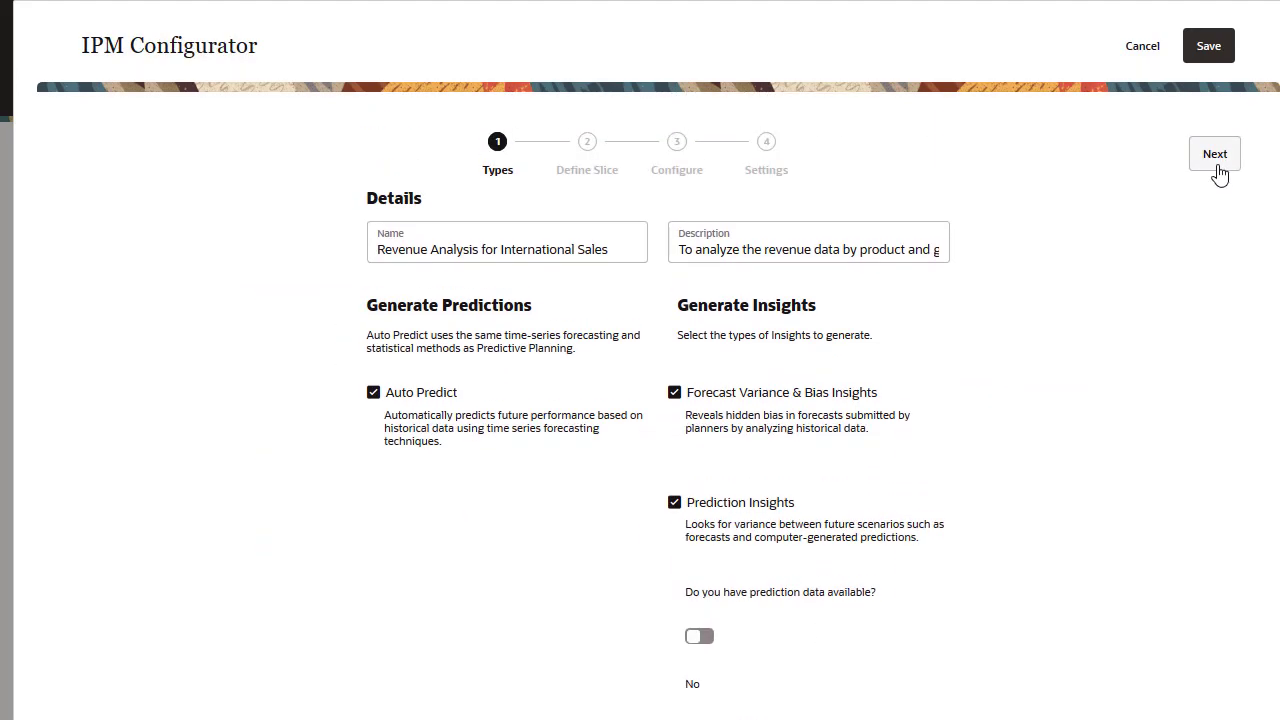
- Choose Plan1 as the historical data cube and enter 2 historical years
click(1214, 153)
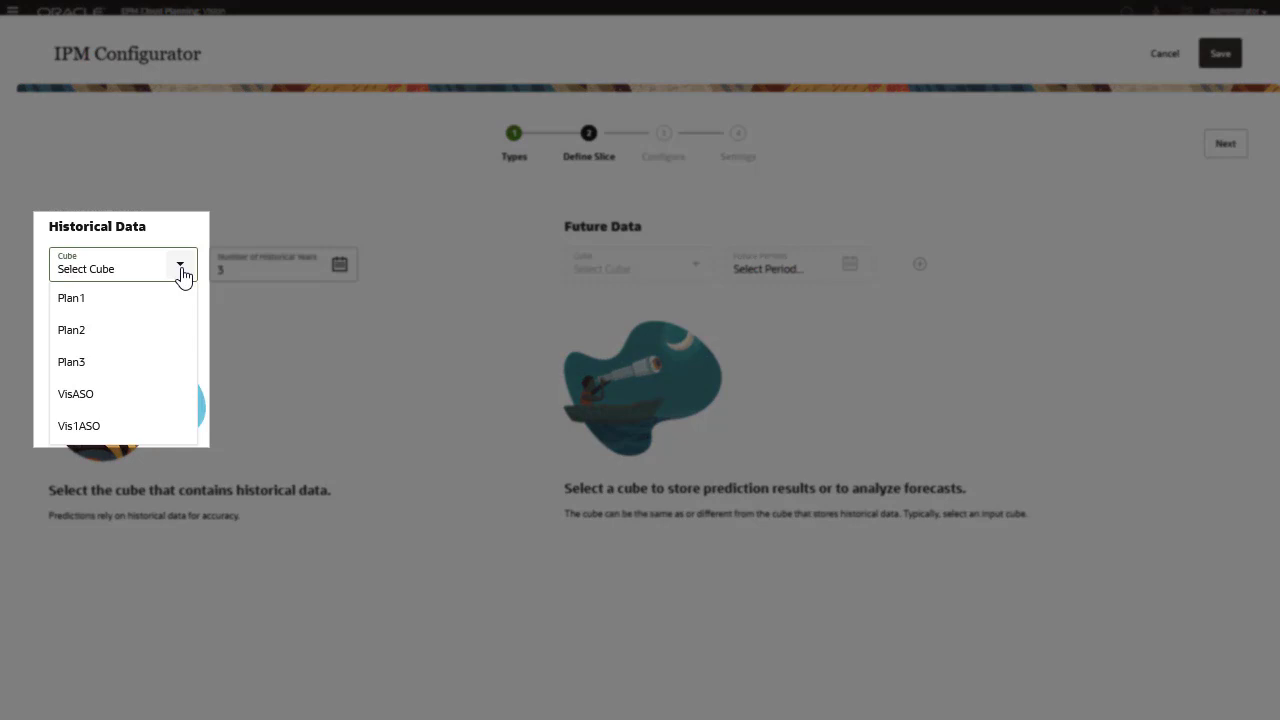
click(71, 297)
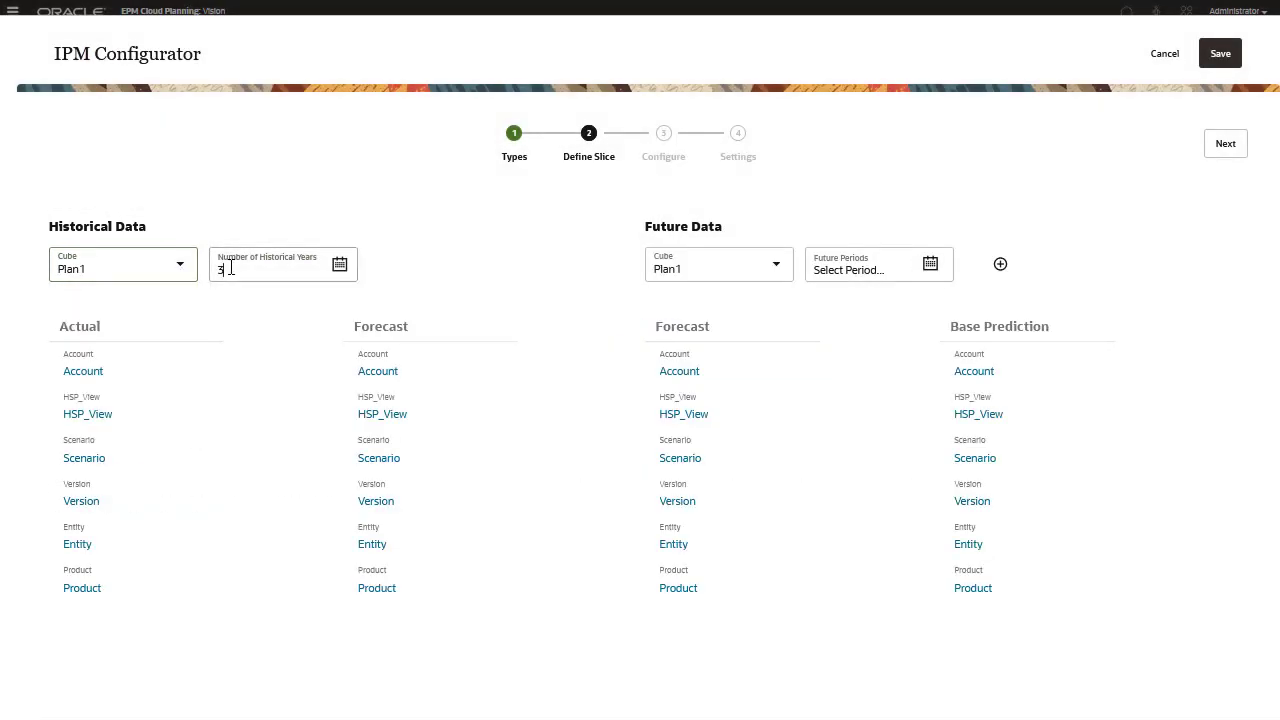
text(2)
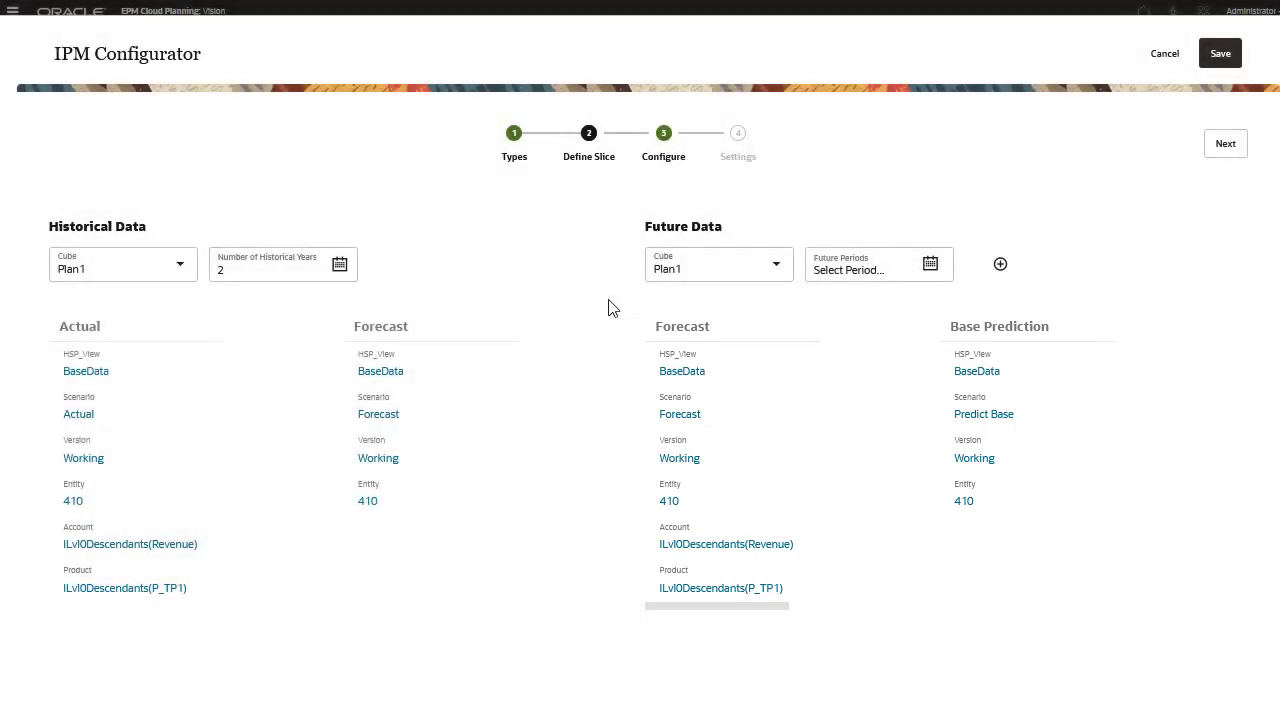
- Add a Best Case scenario and set future periods Jul FY21 to Dec FY21
click(999, 263)
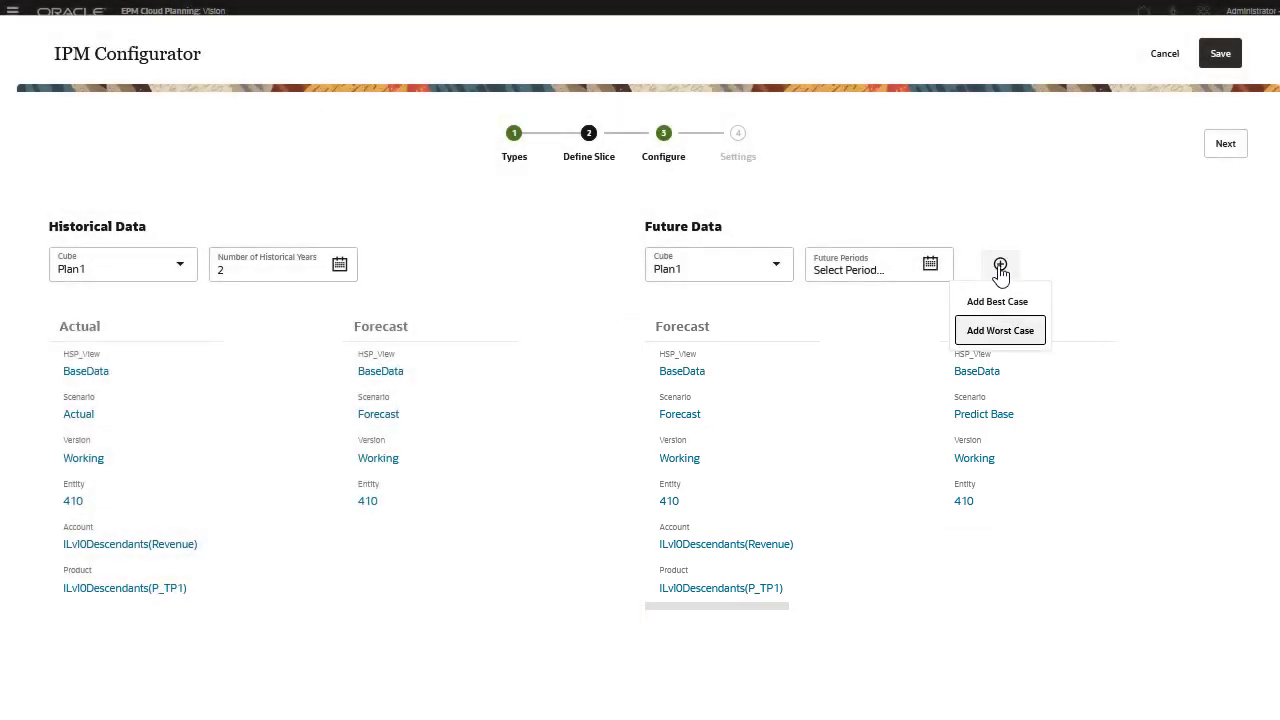
click(997, 301)
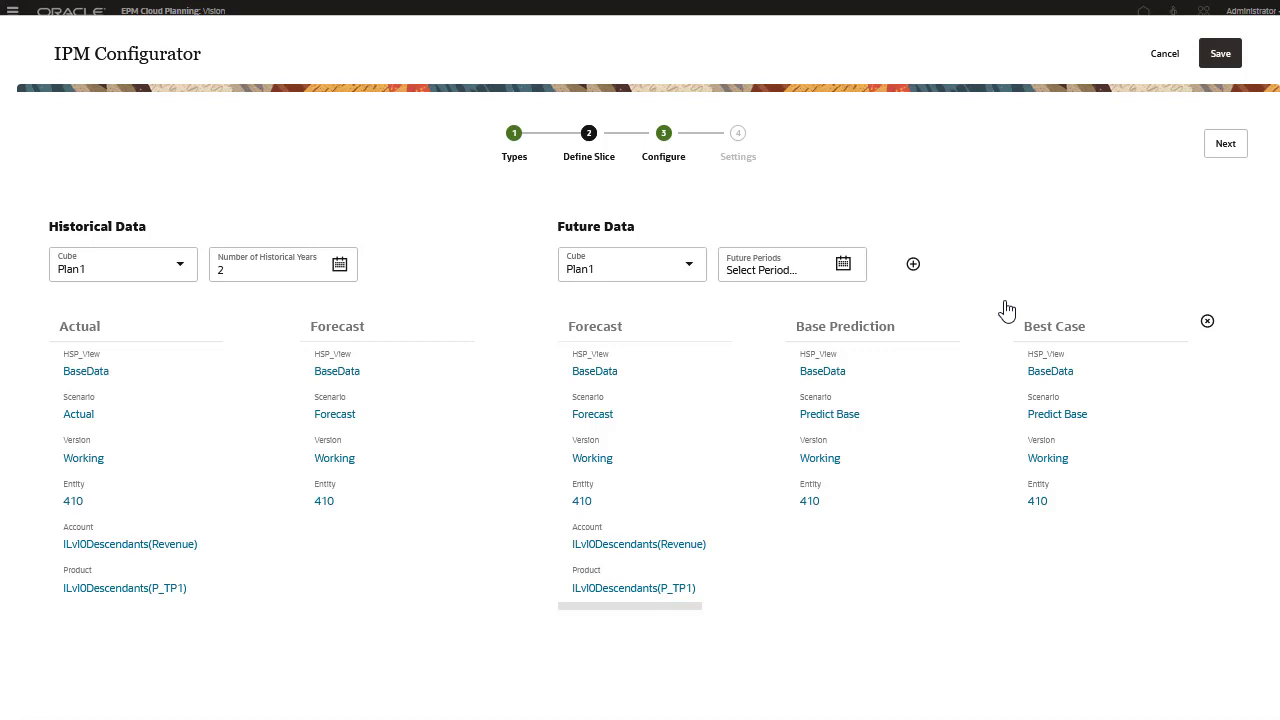
click(843, 263)
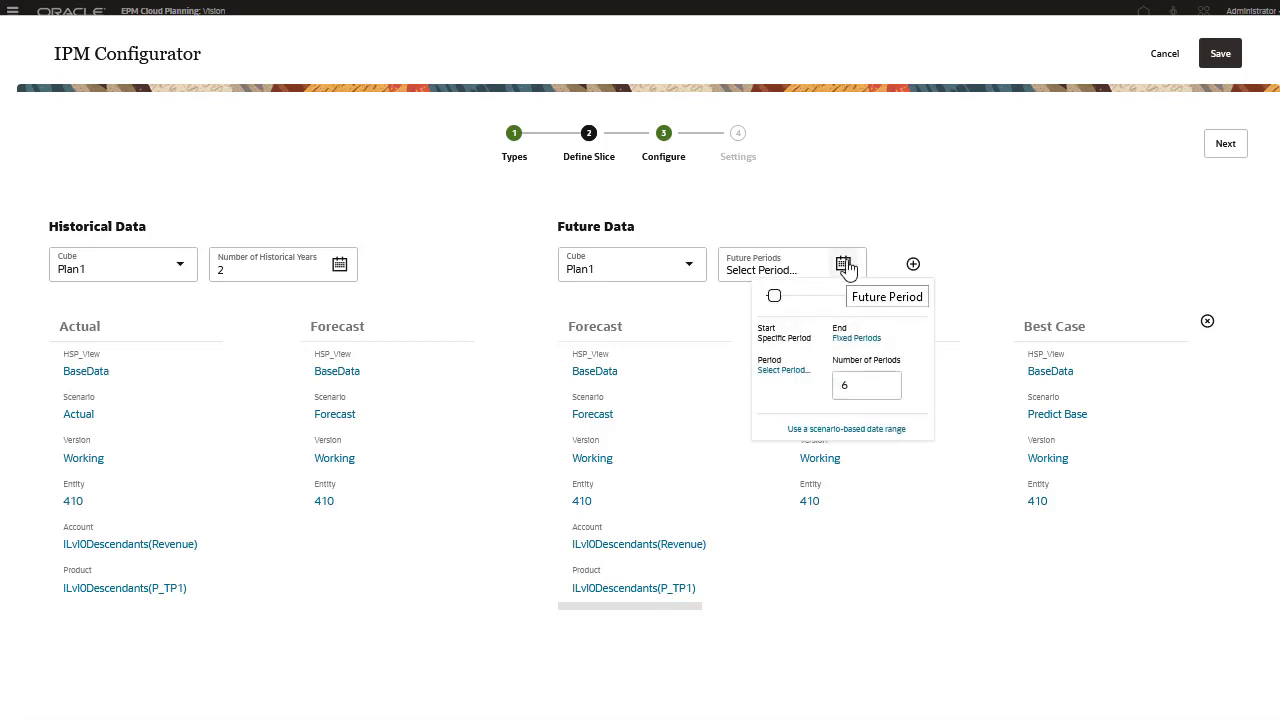
click(846, 428)
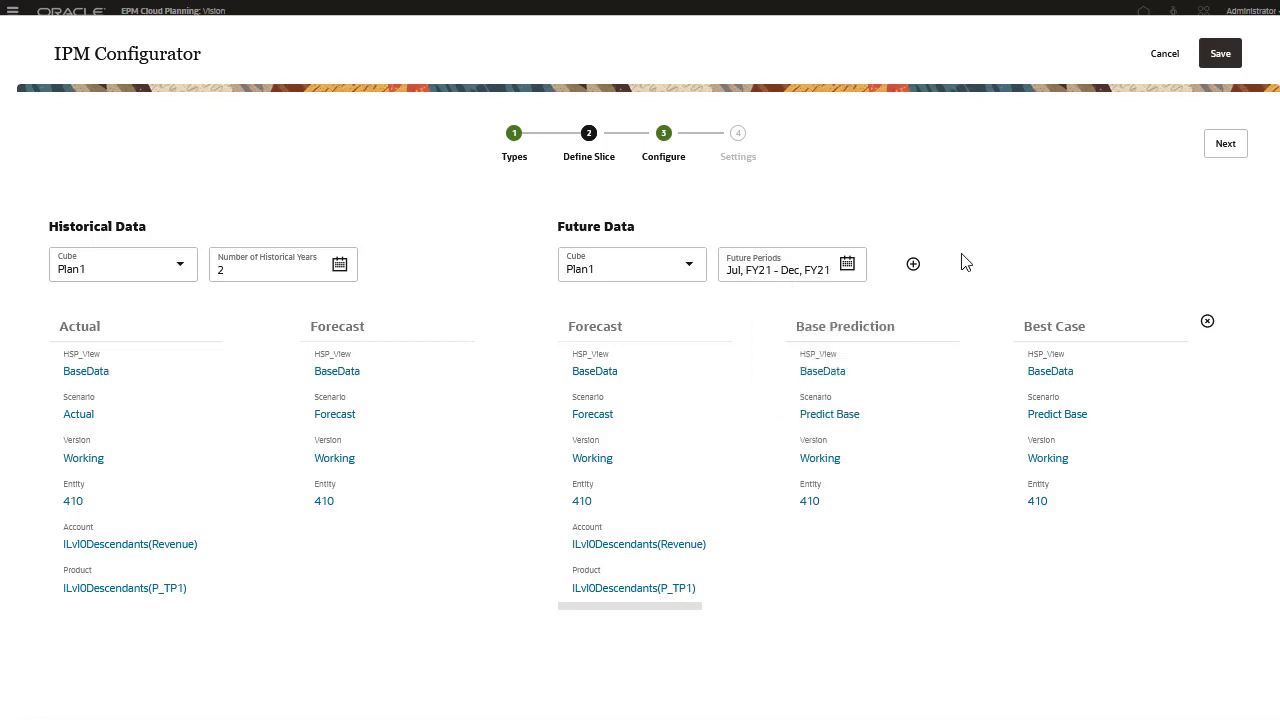
click(1225, 143)
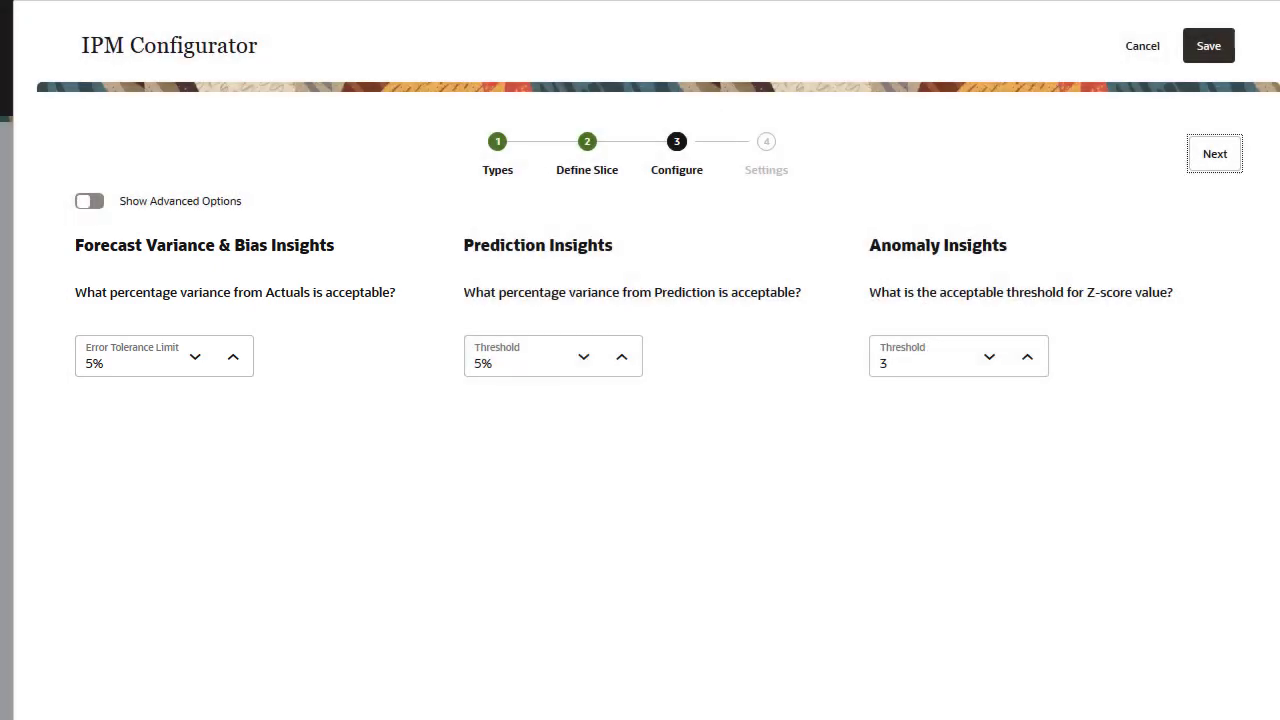
- Raise the Prediction Insights threshold to 25% and turn on Show Advanced Options
click(163, 355)
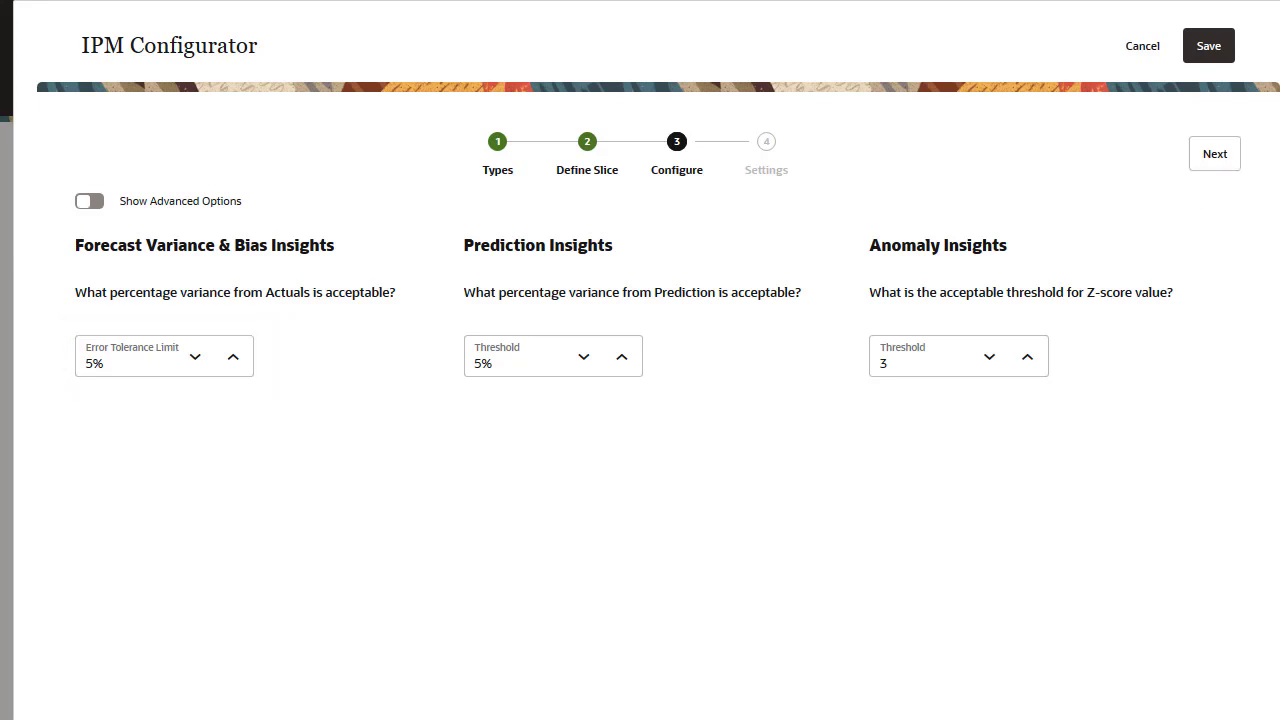
mouse_move(835, 358)
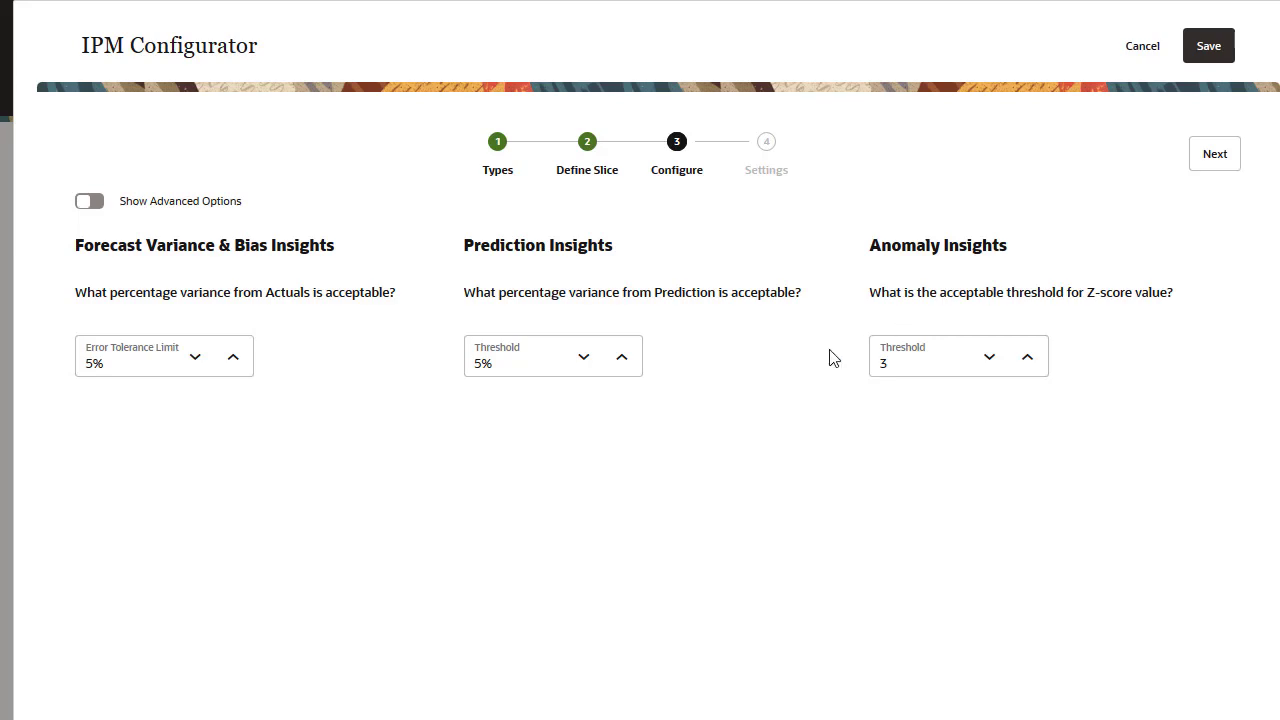
click(621, 356)
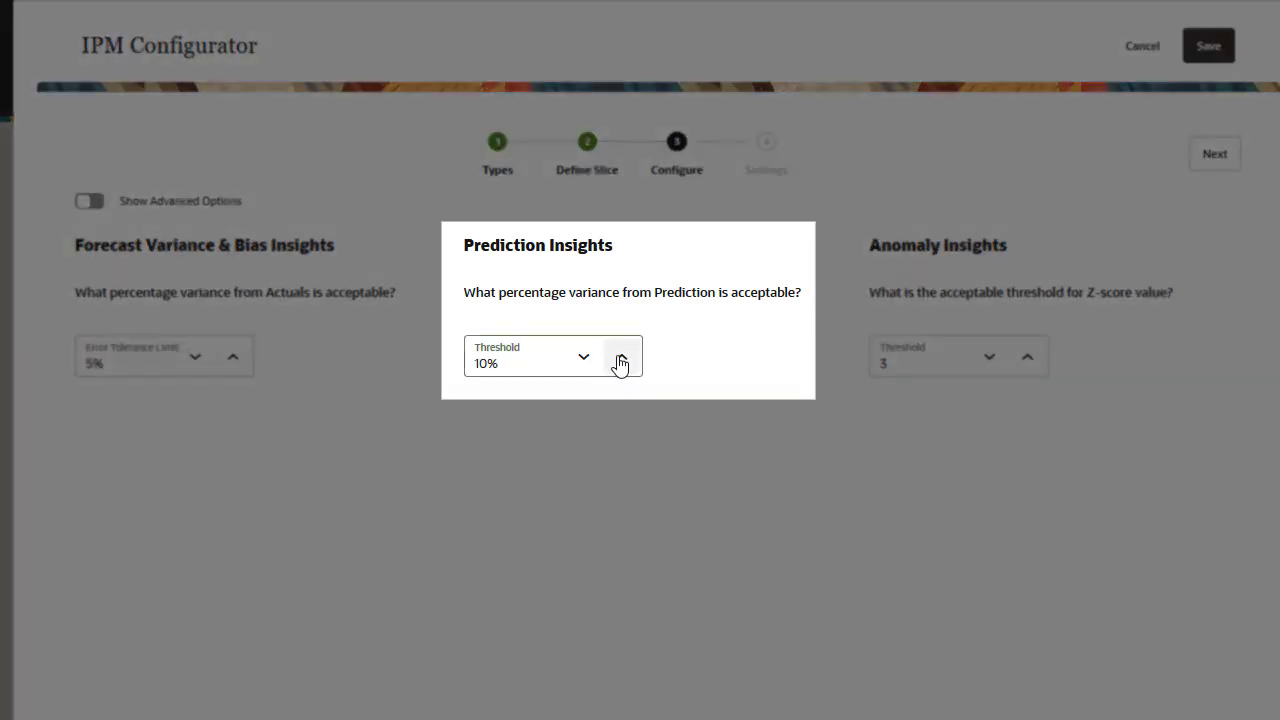
click(621, 360)
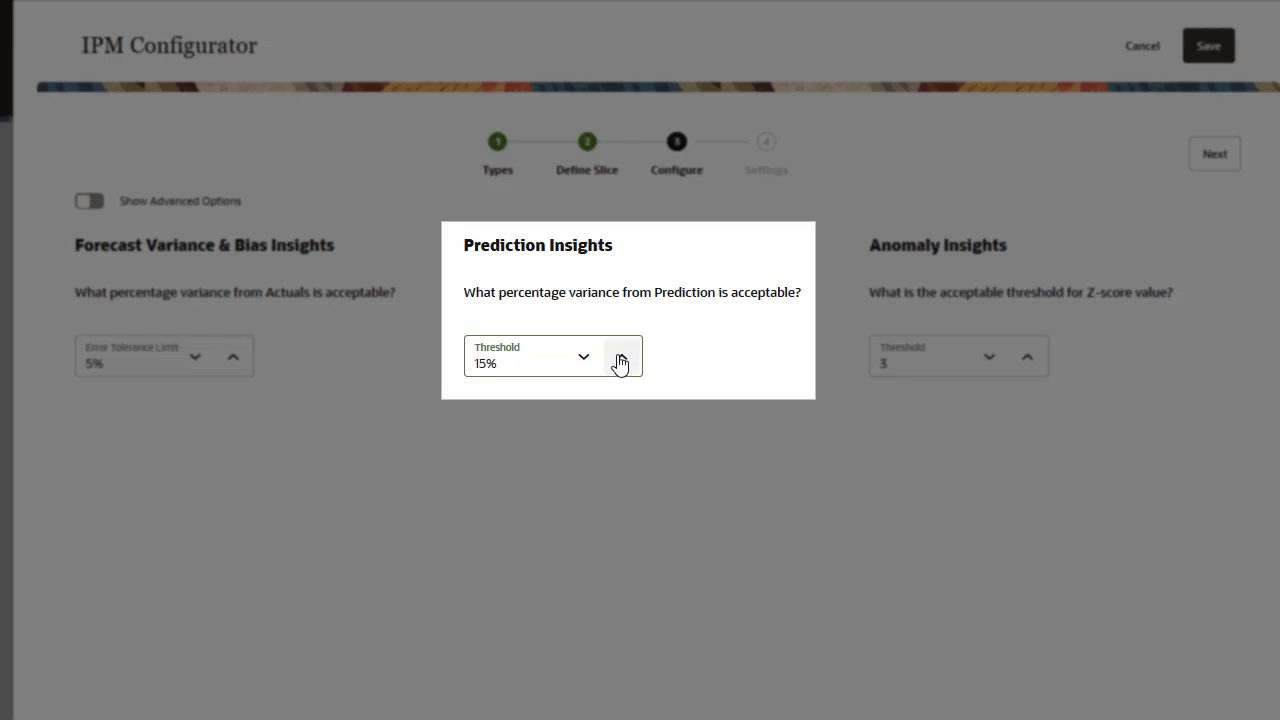
click(583, 350)
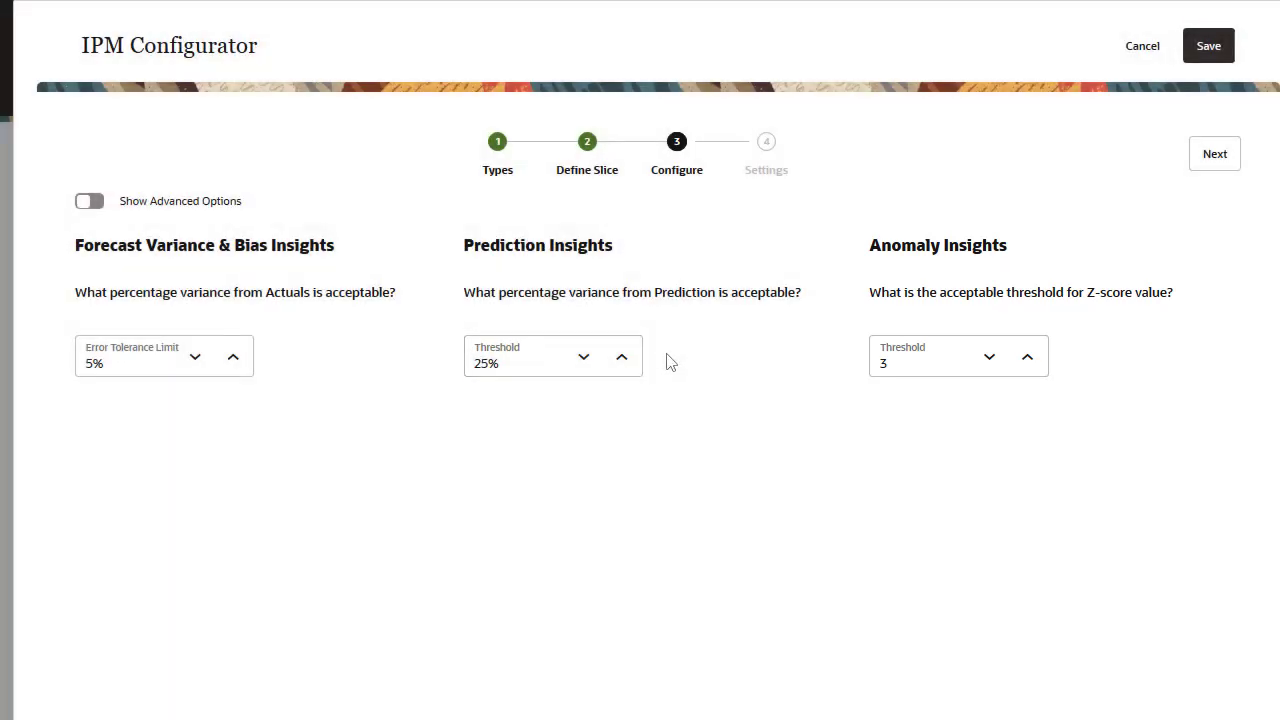
mouse_move(138, 225)
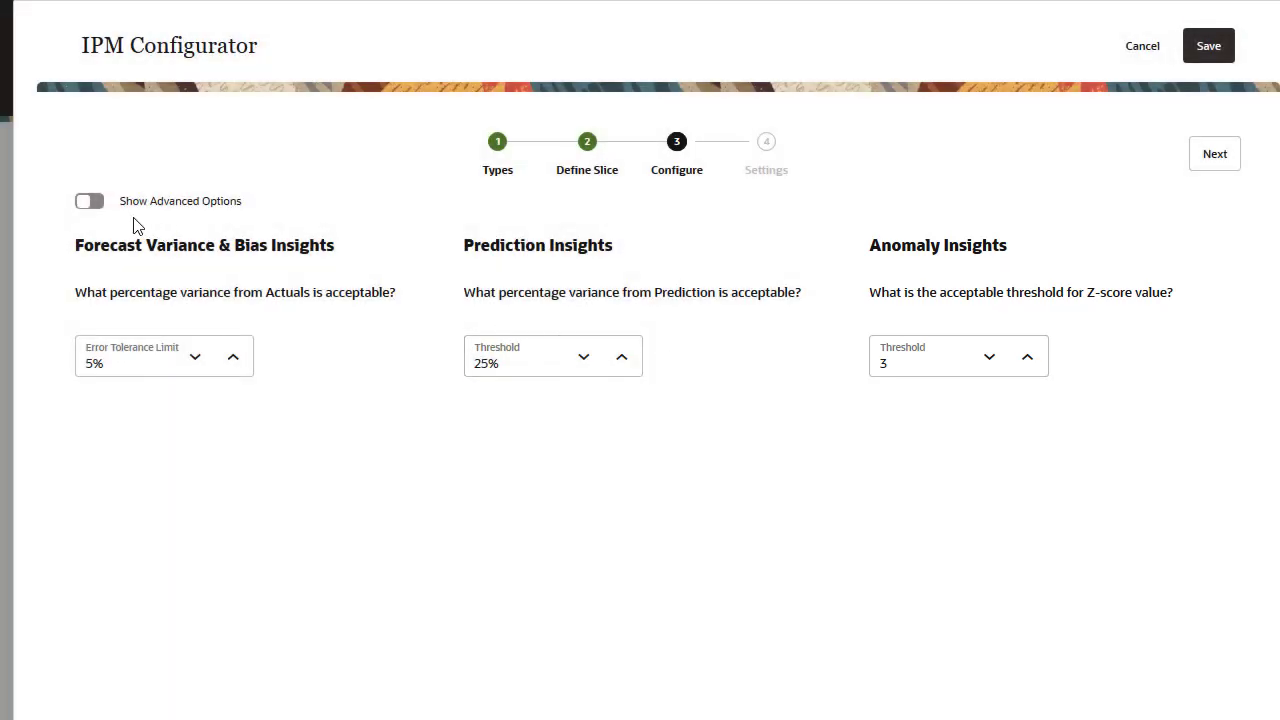
click(89, 200)
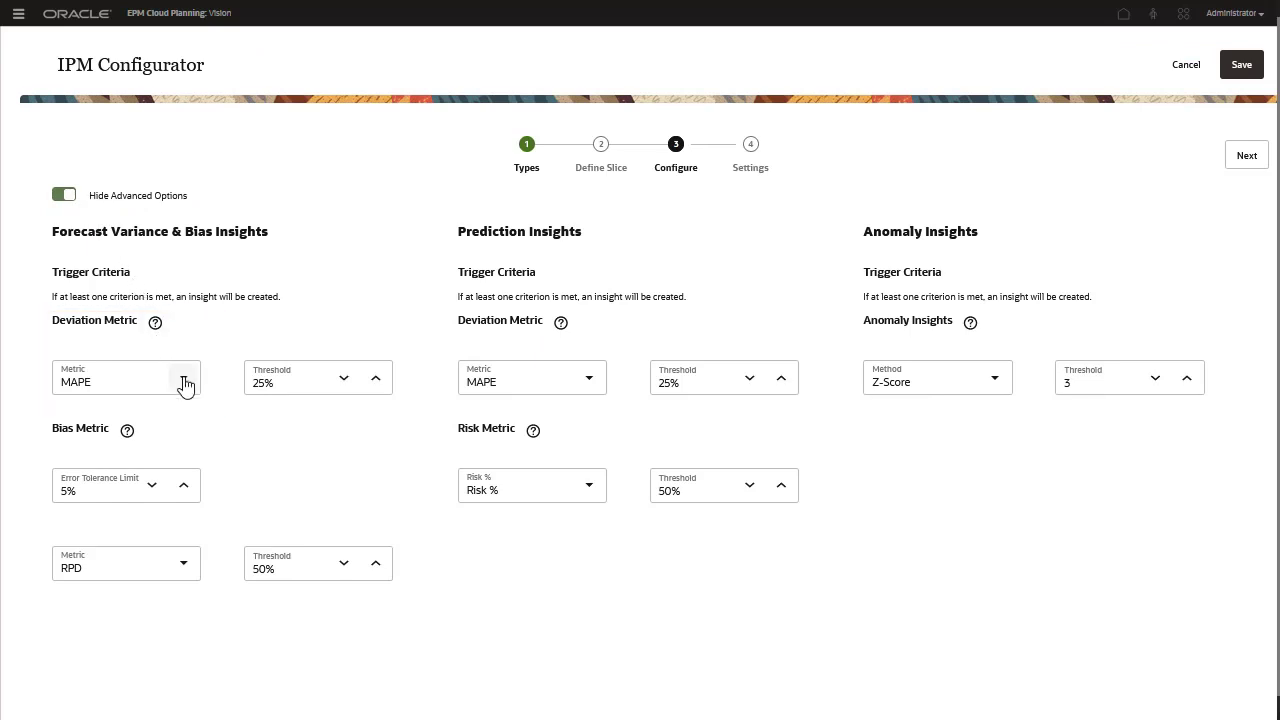
- View the Deviation Metric help, then advance to the Settings step
click(126, 377)
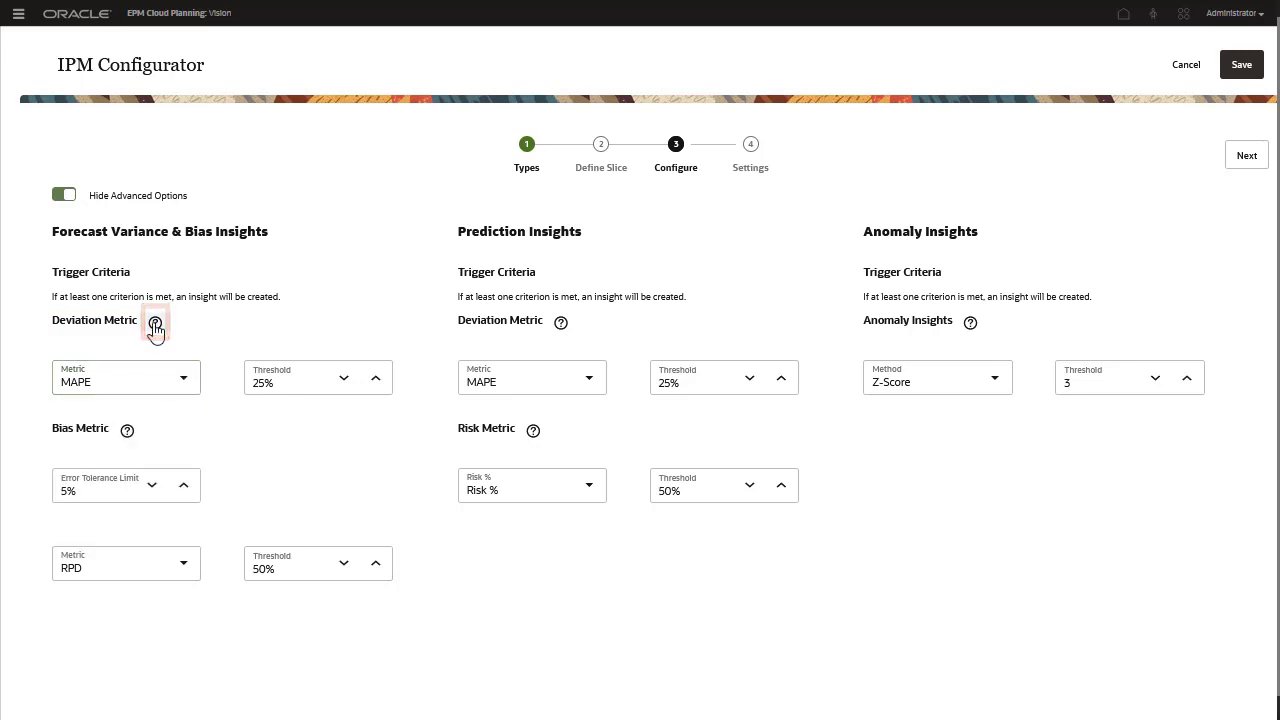
click(156, 328)
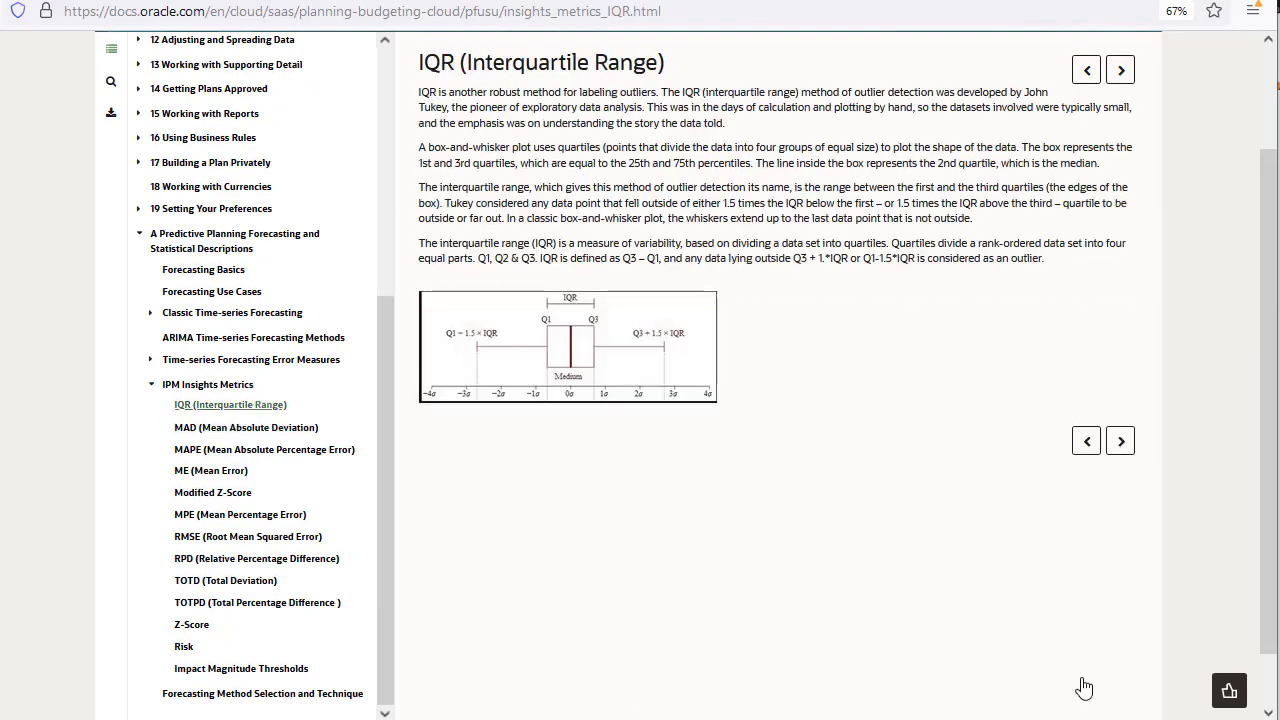
click(264, 448)
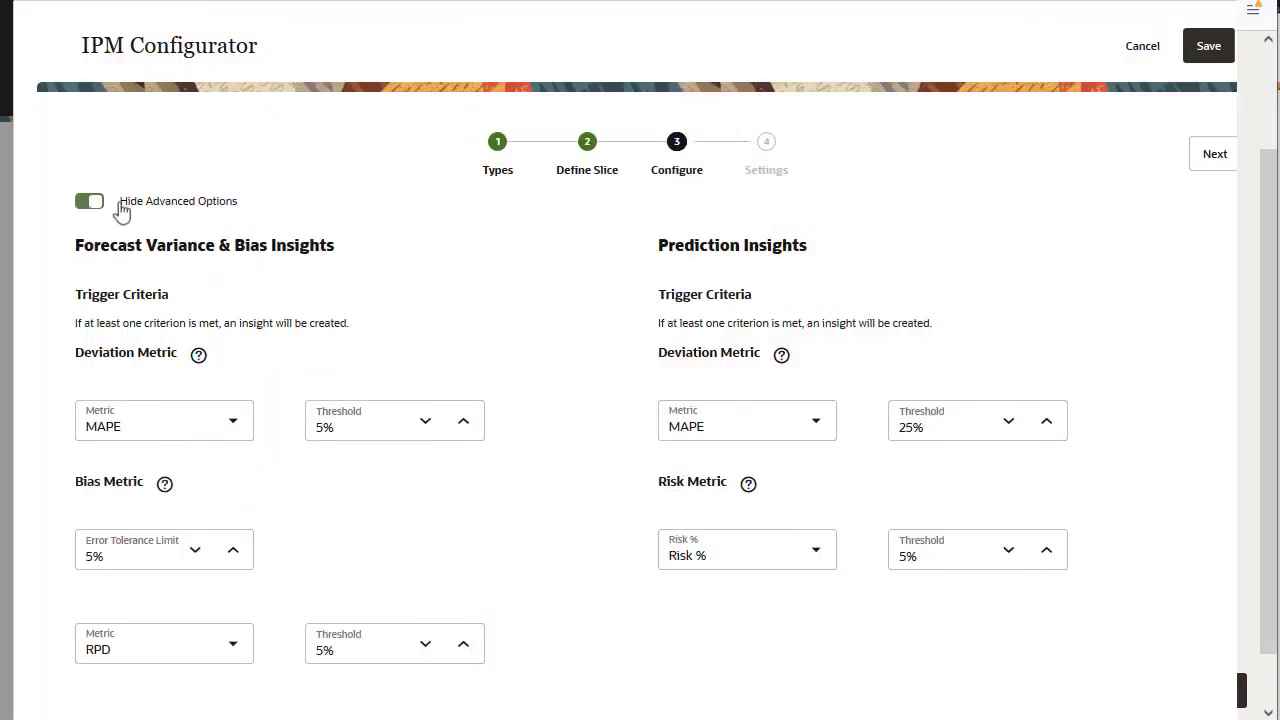
click(1214, 153)
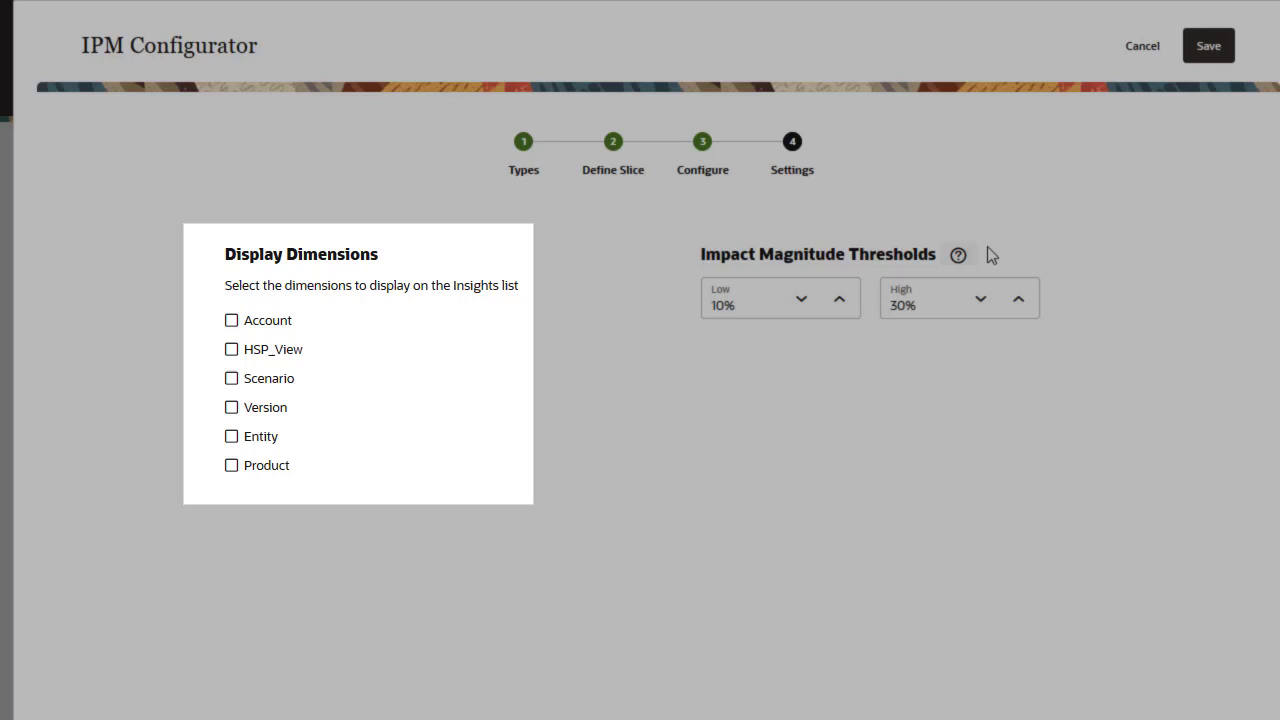
- Display Account, Entity and Product, set the low impact threshold to 25%, and save
click(231, 320)
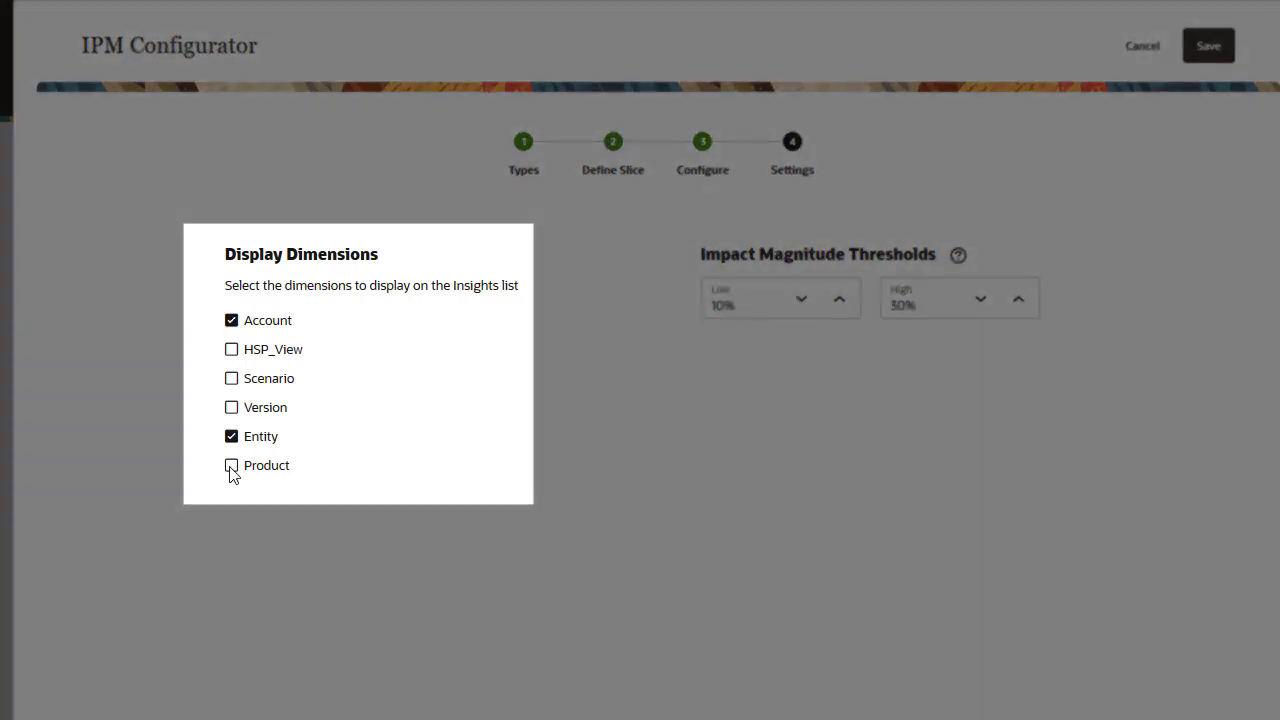
click(231, 465)
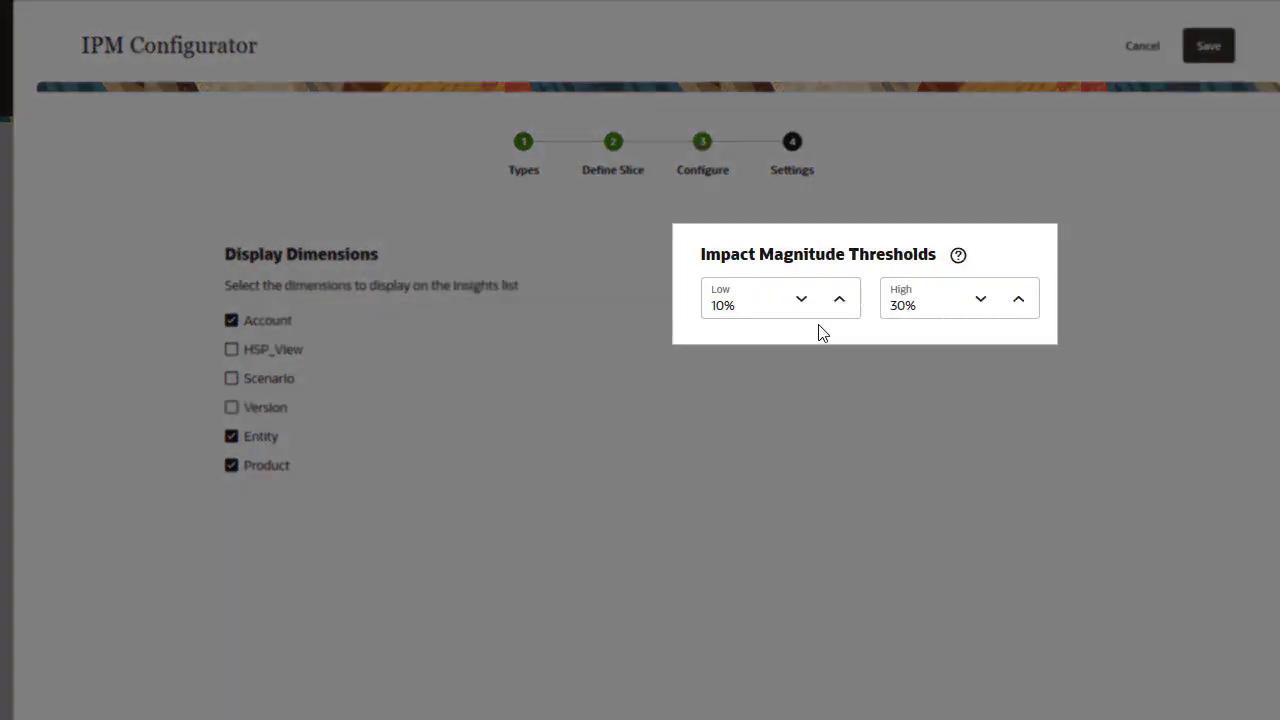
click(839, 299)
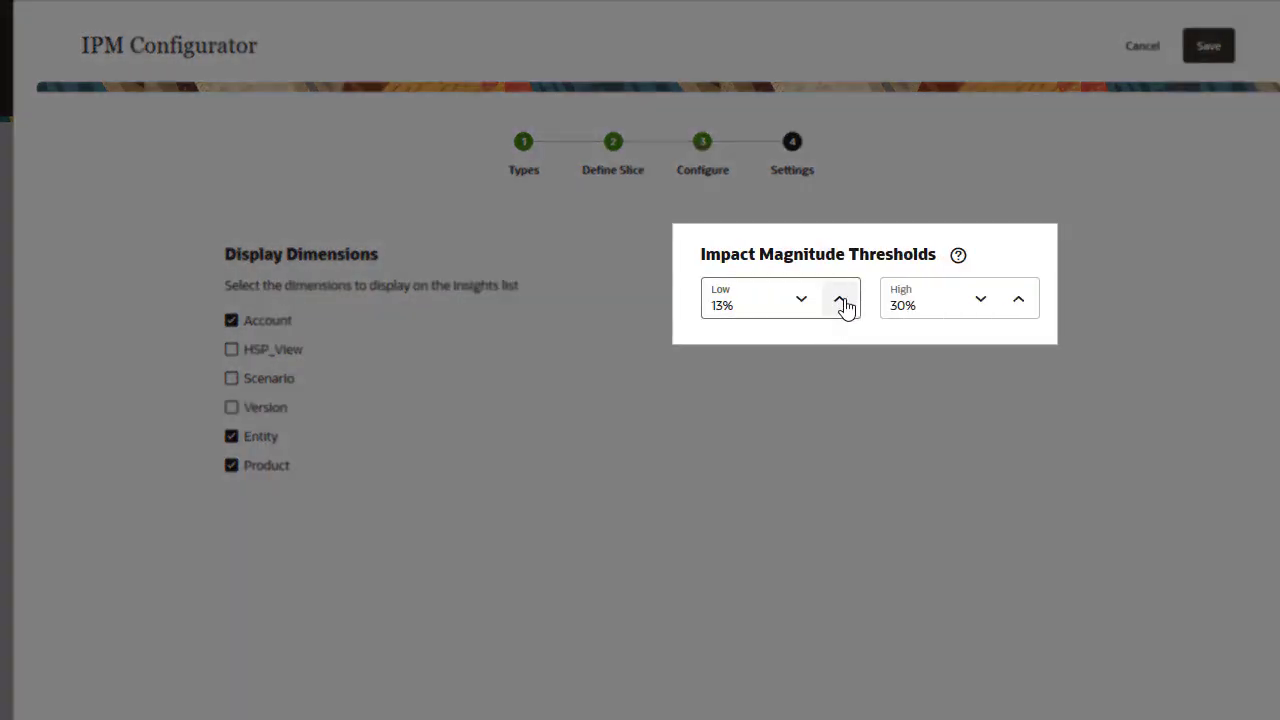
click(843, 299)
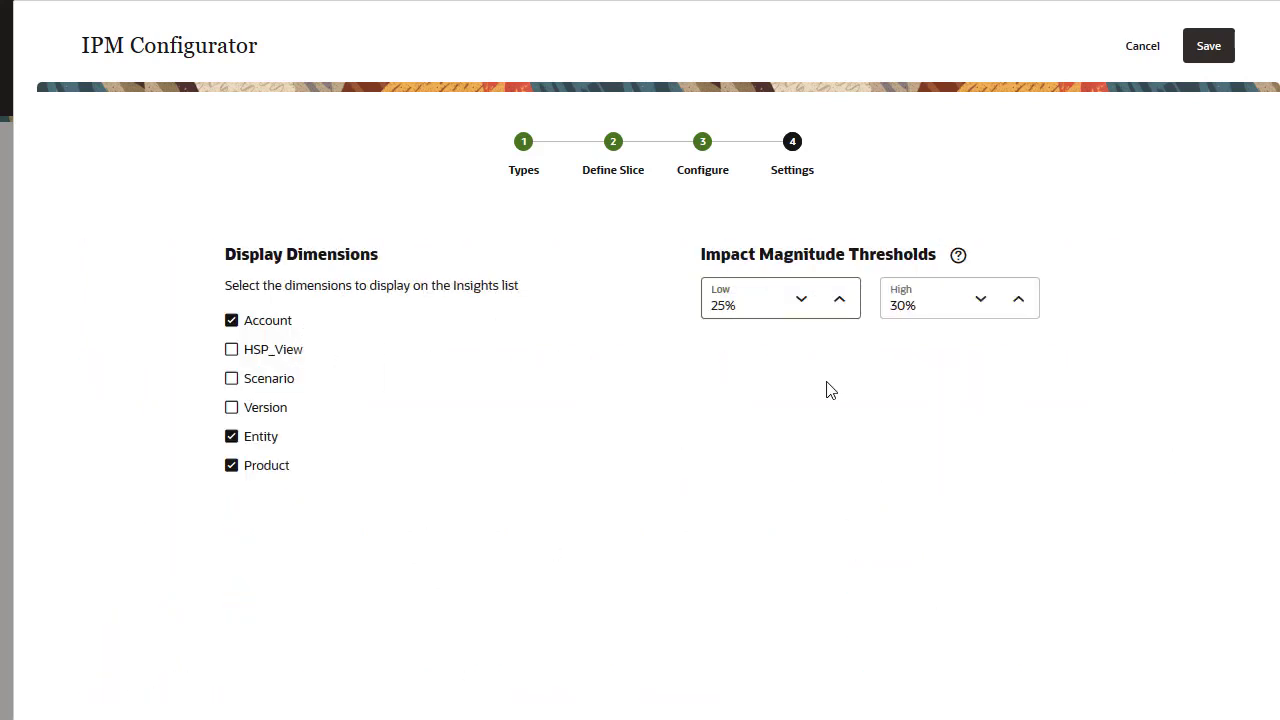
click(1208, 45)
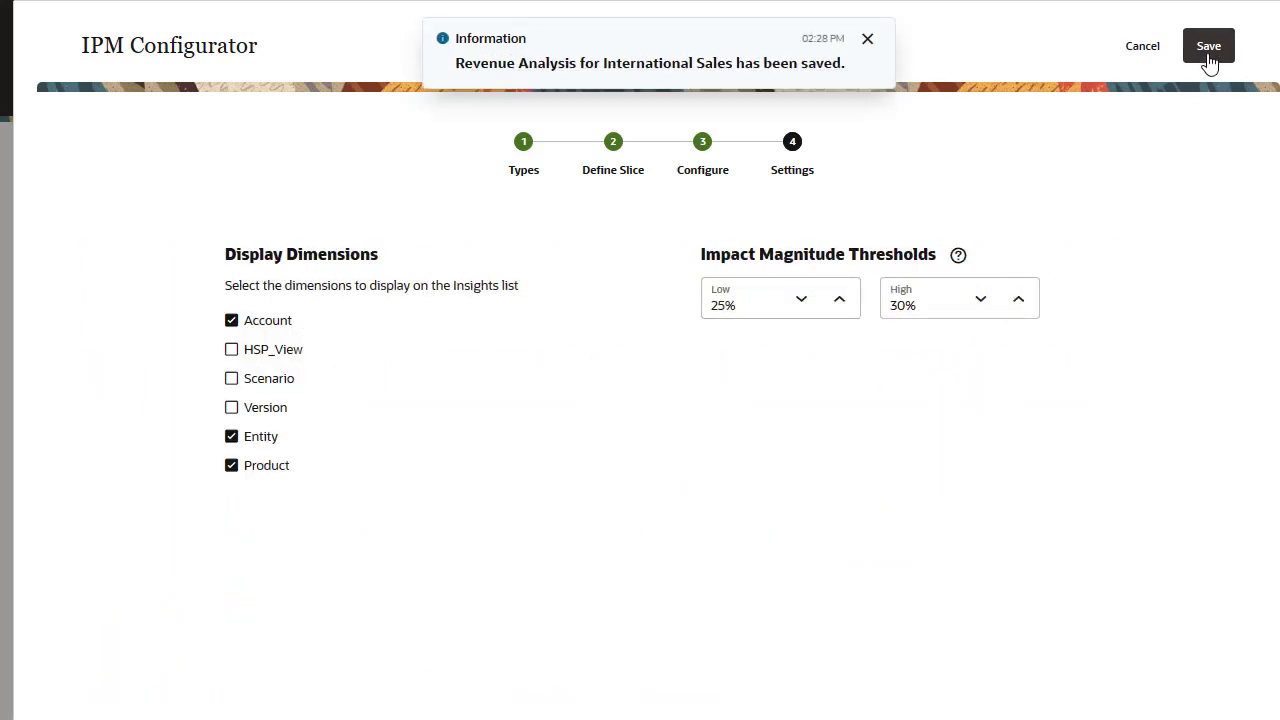
- Dismiss the save message, exit to the IPM list, and open International Sales' actions menu
click(867, 38)
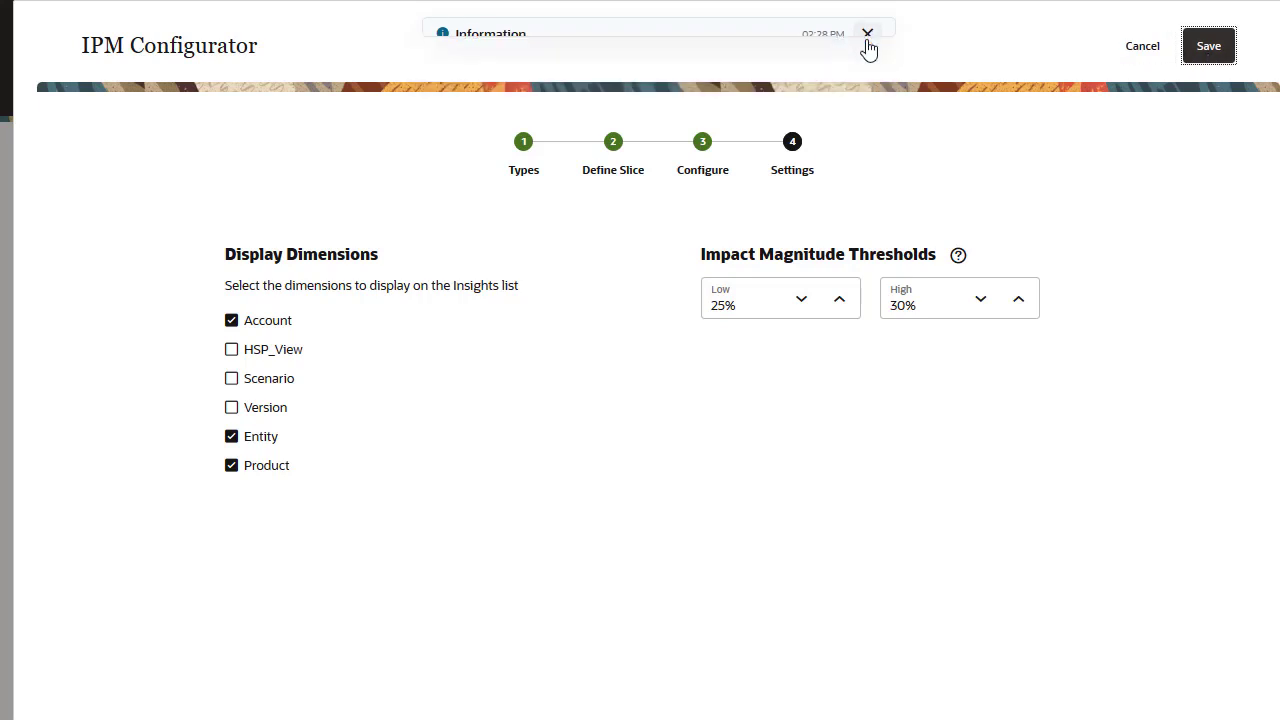
click(867, 33)
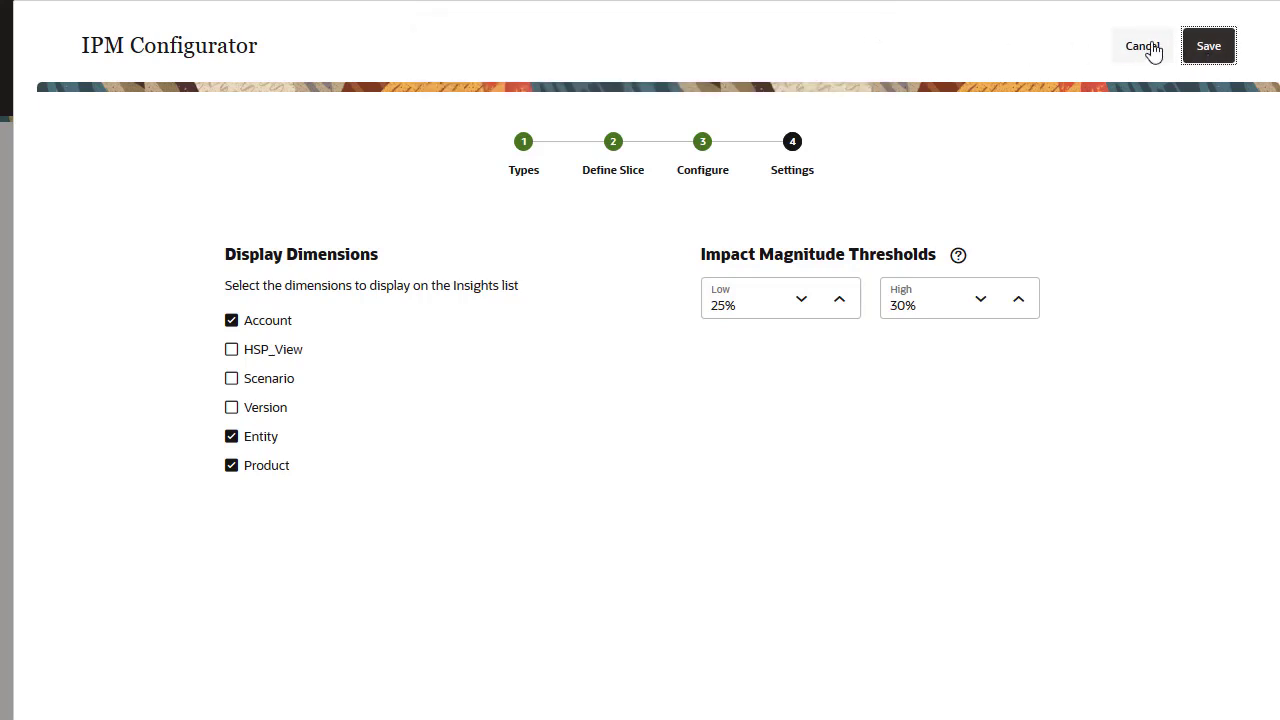
click(1142, 46)
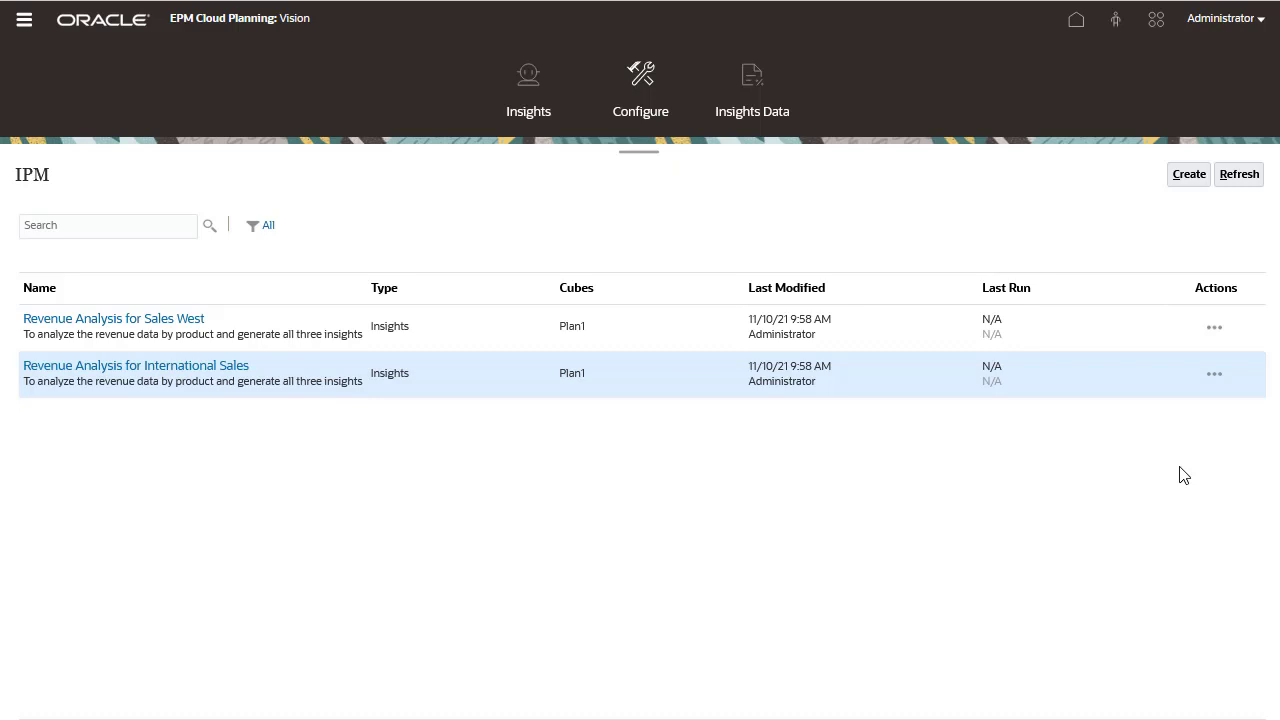
click(1213, 374)
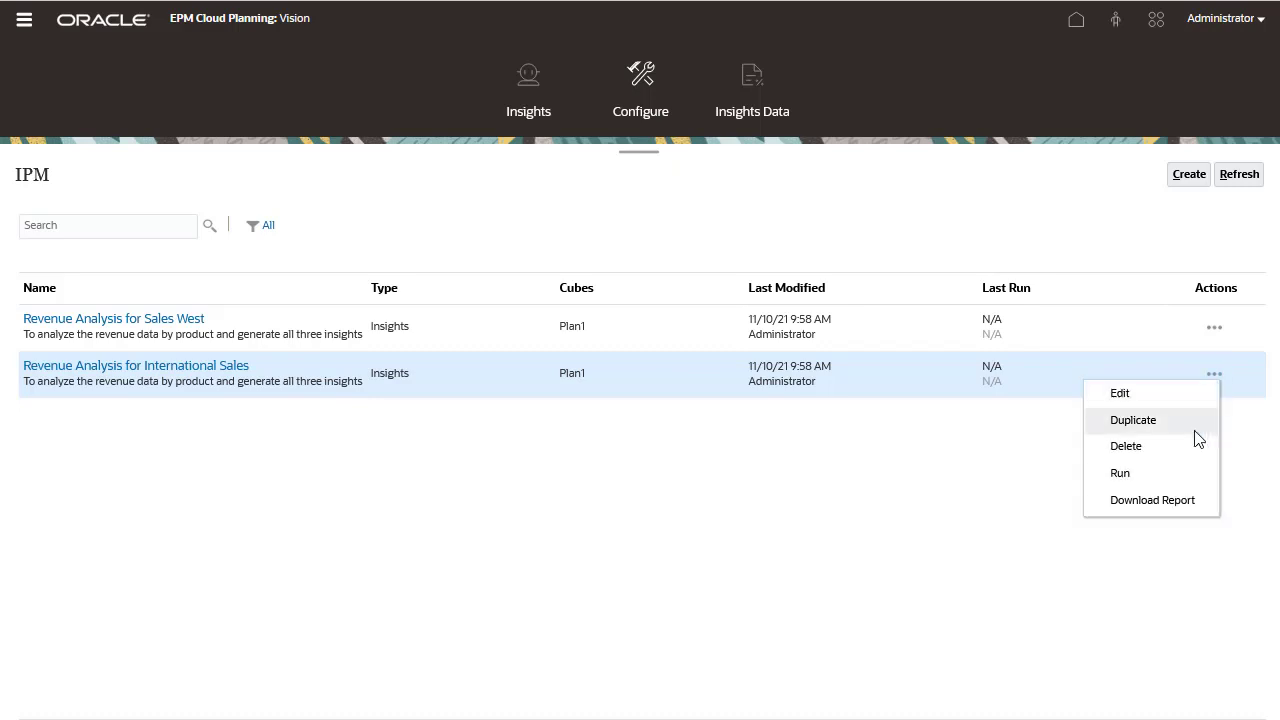